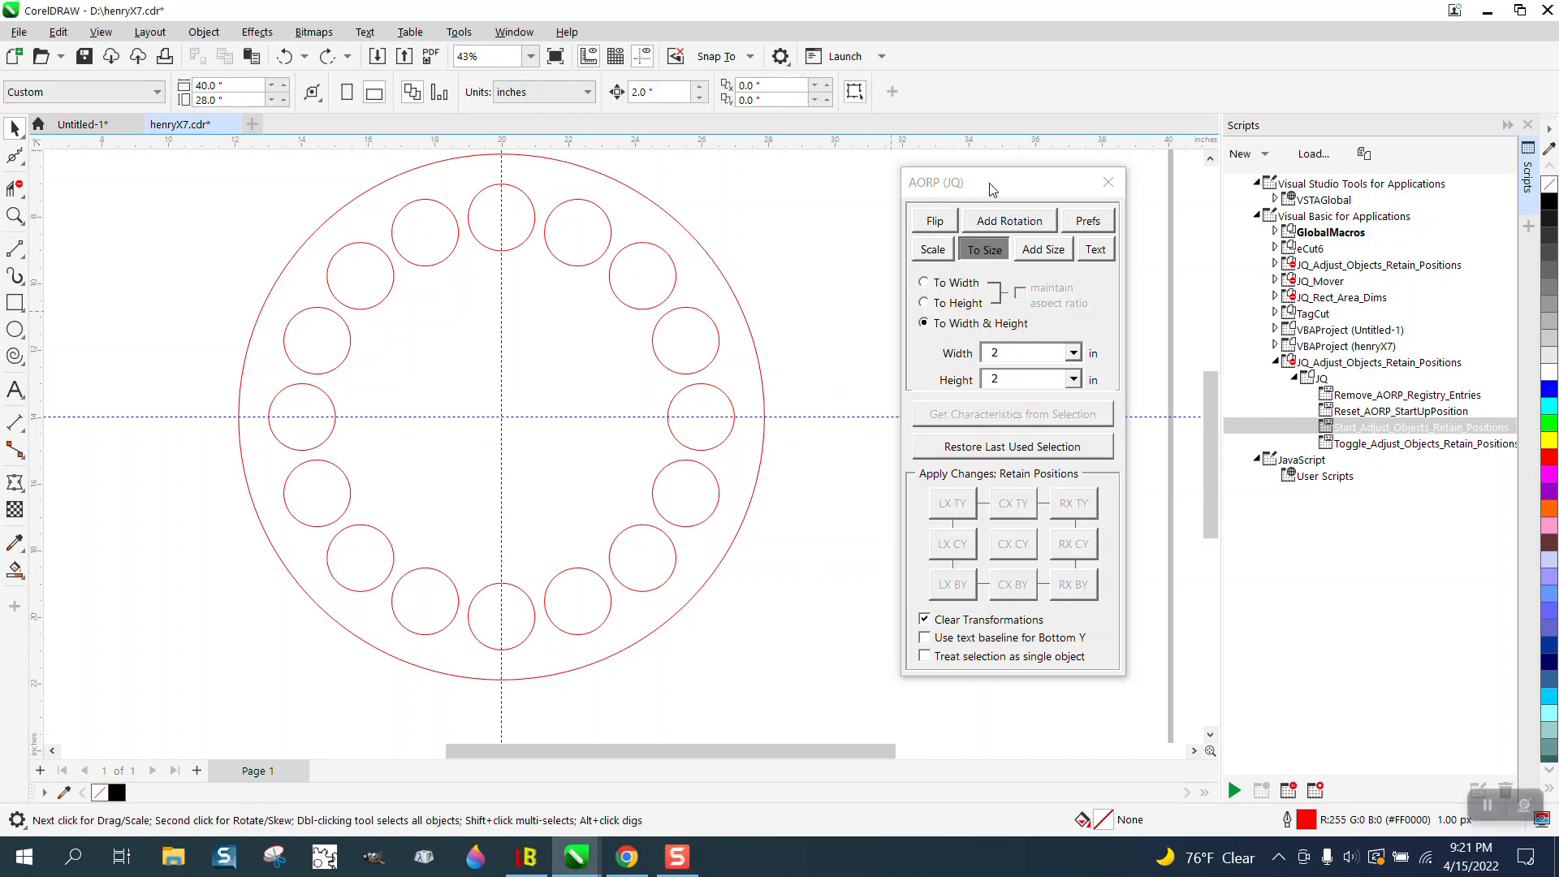
mouse_move(1297, 368)
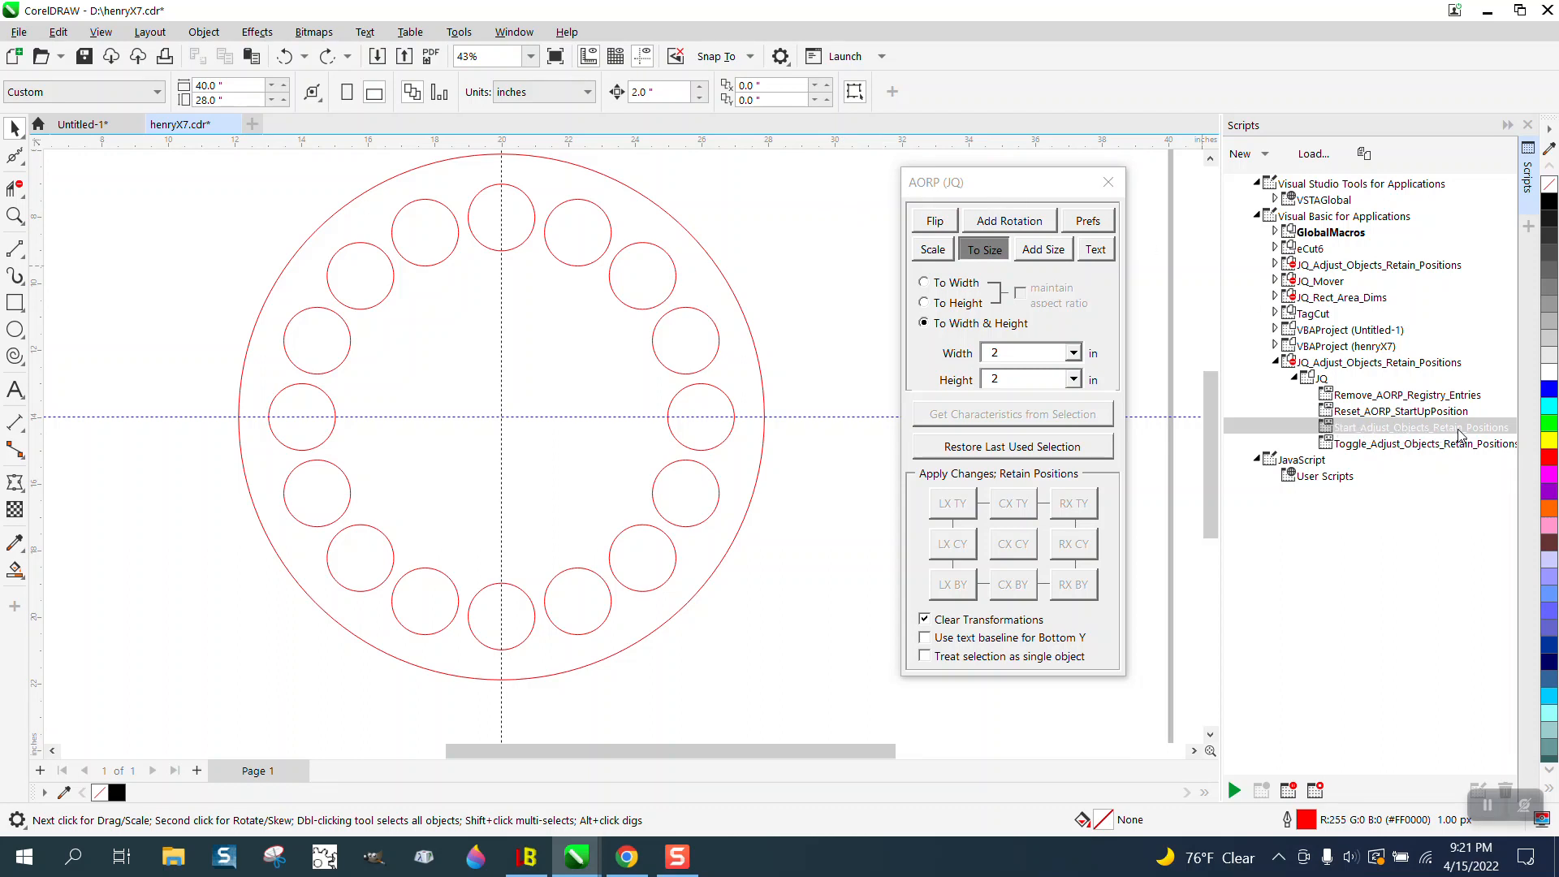
mouse_move(804, 290)
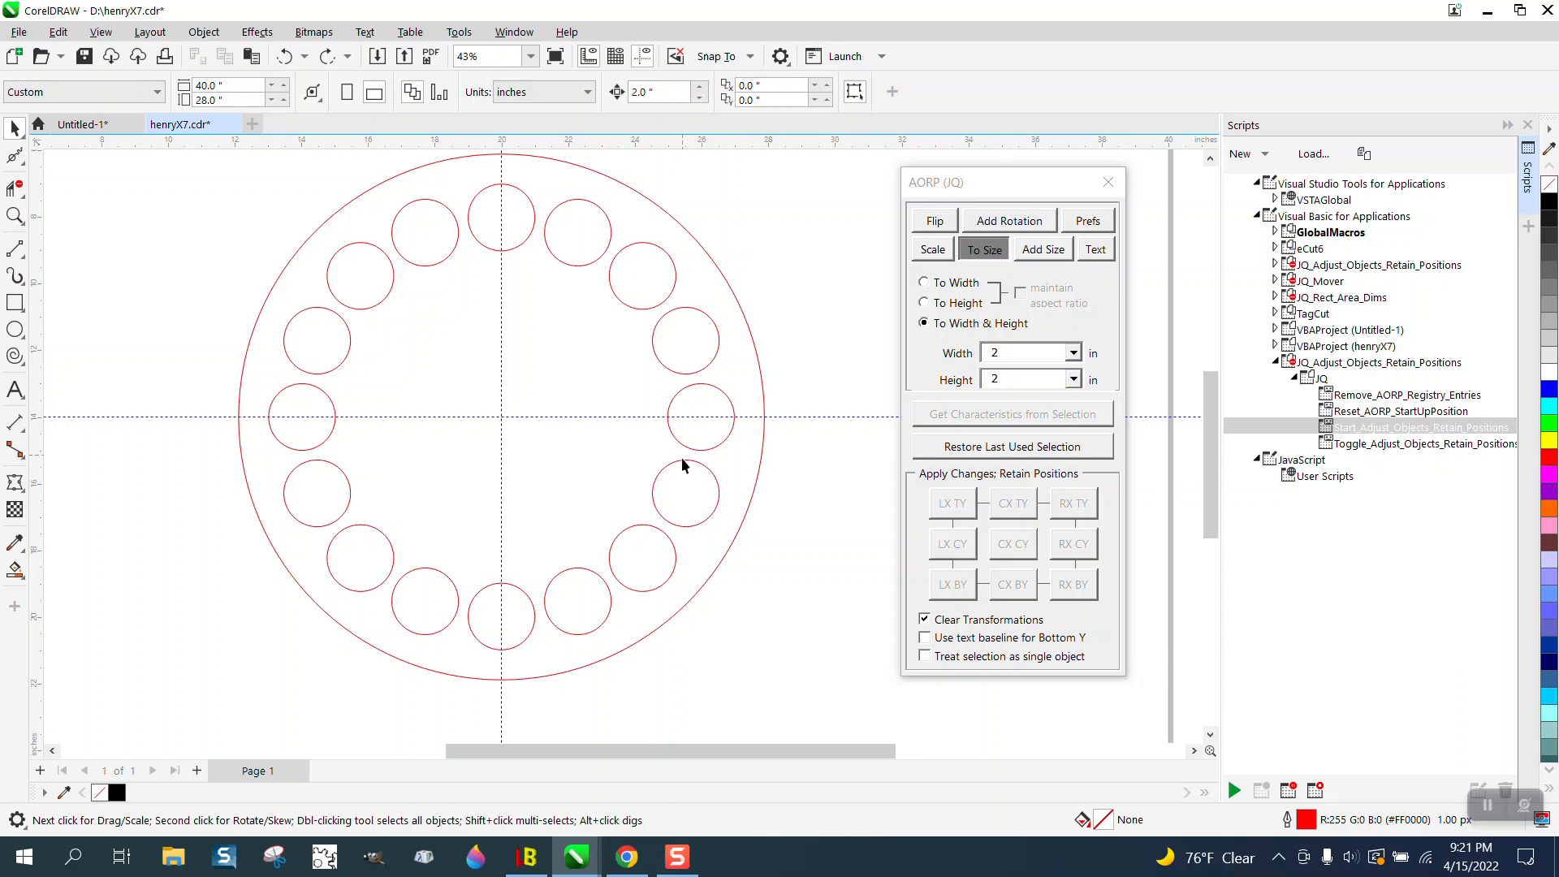
mouse_move(567, 277)
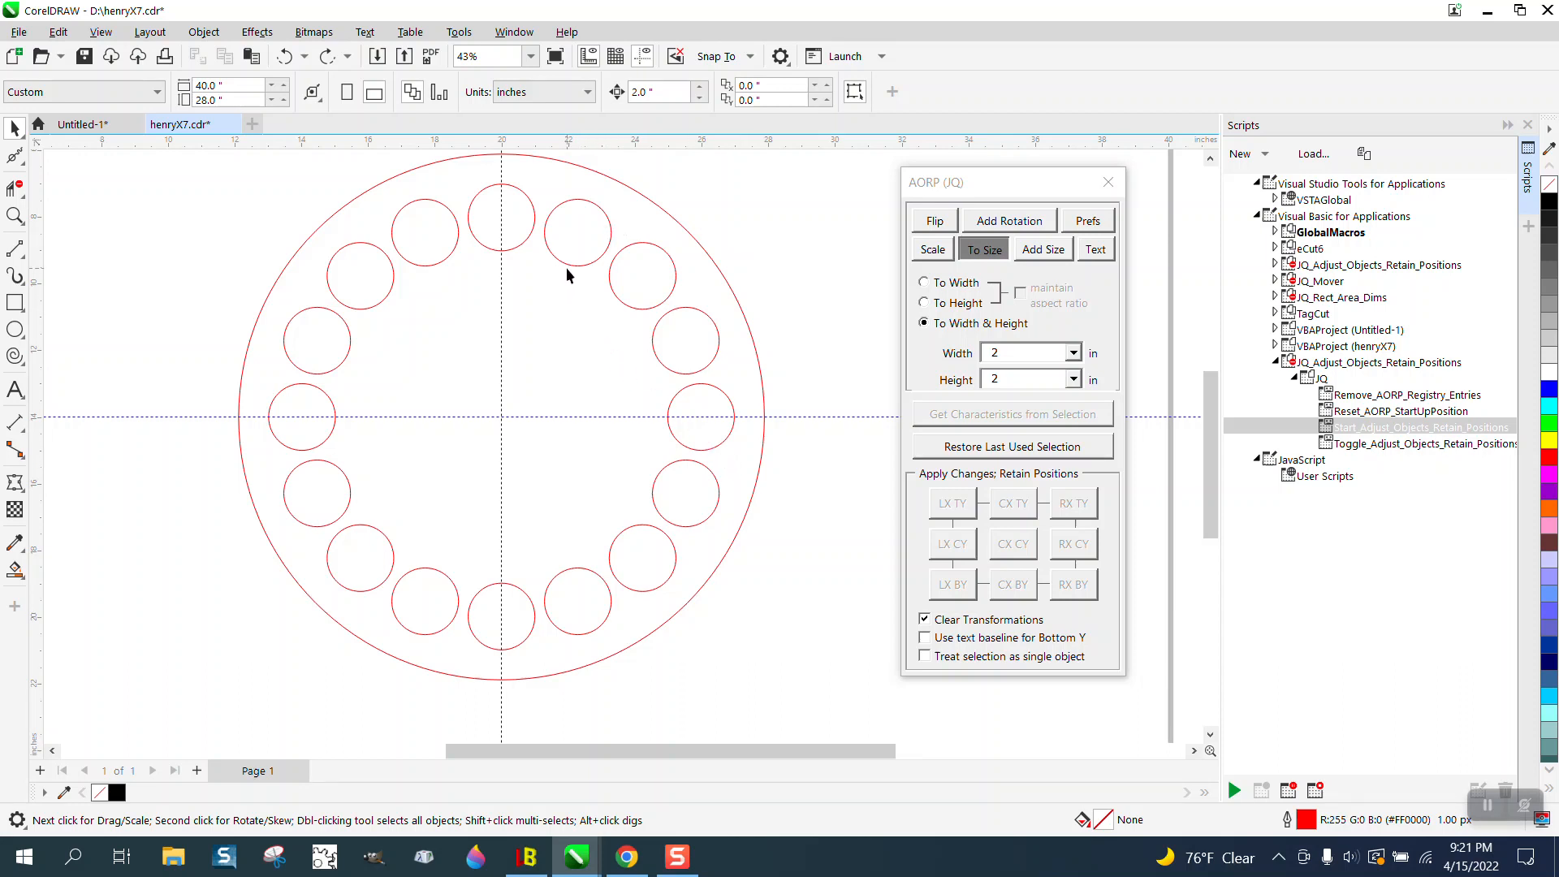
Resize the selected ring of small circles to 1.5 in × 1.5 in via AORP's CX CY, keeping centres
left_click(576, 232)
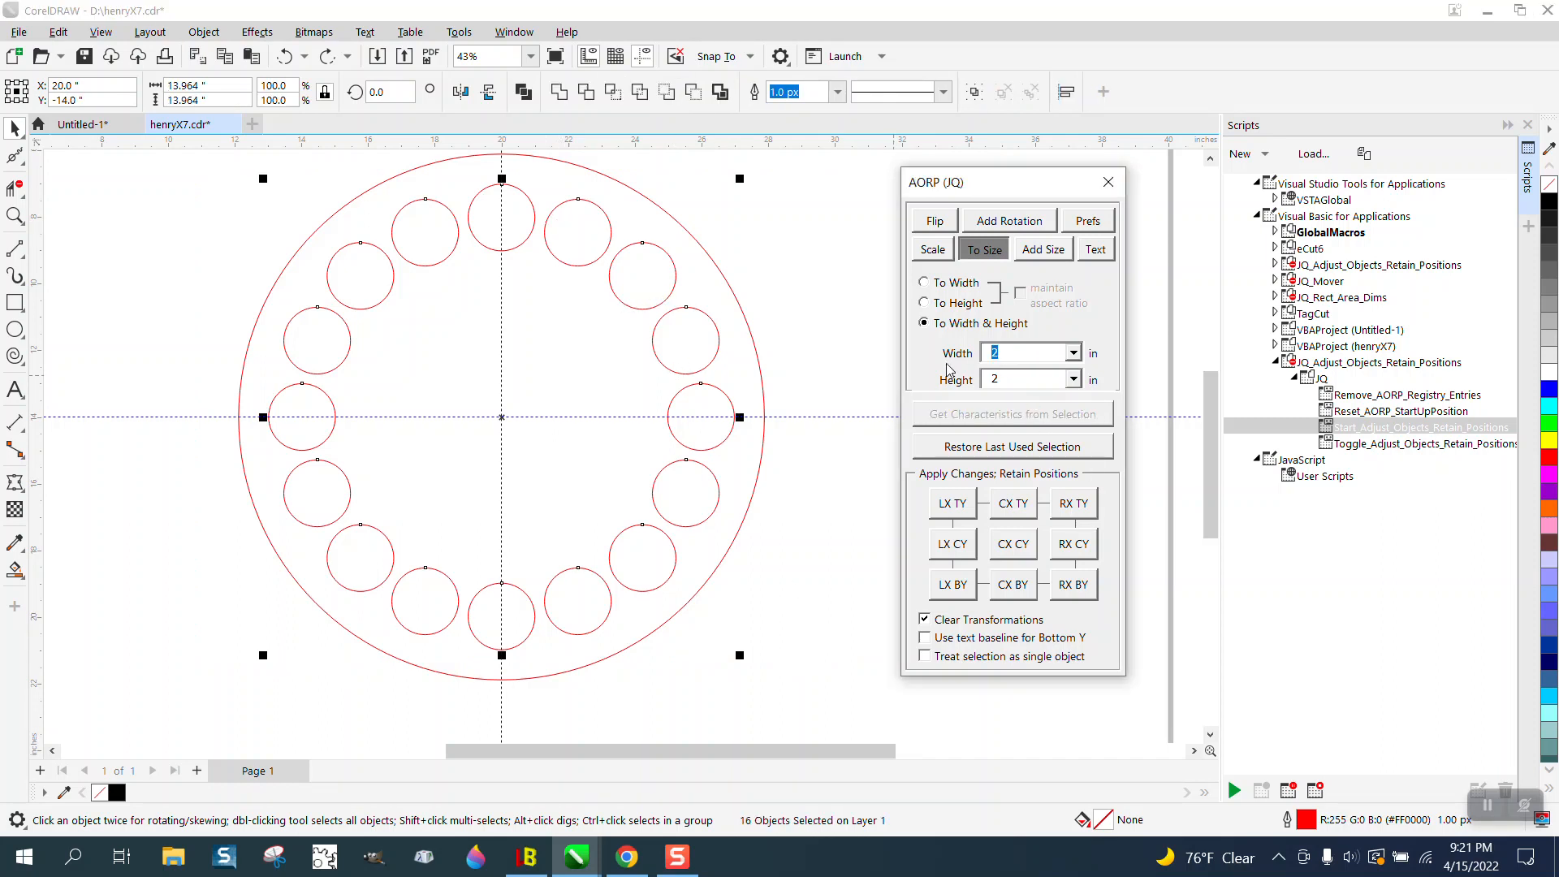
type("1.5")
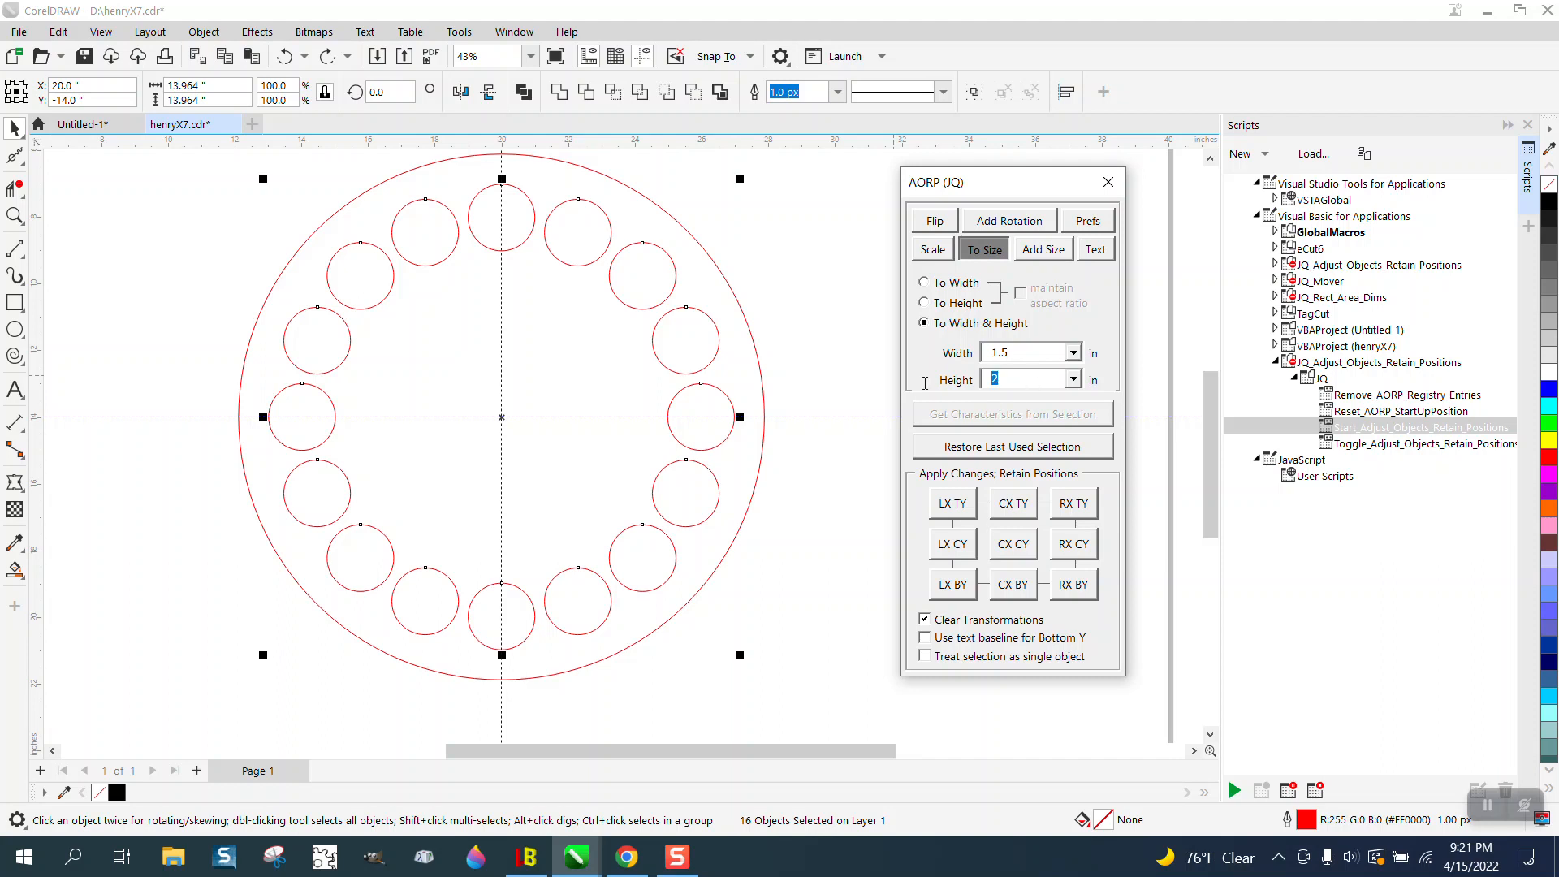
type("1.5")
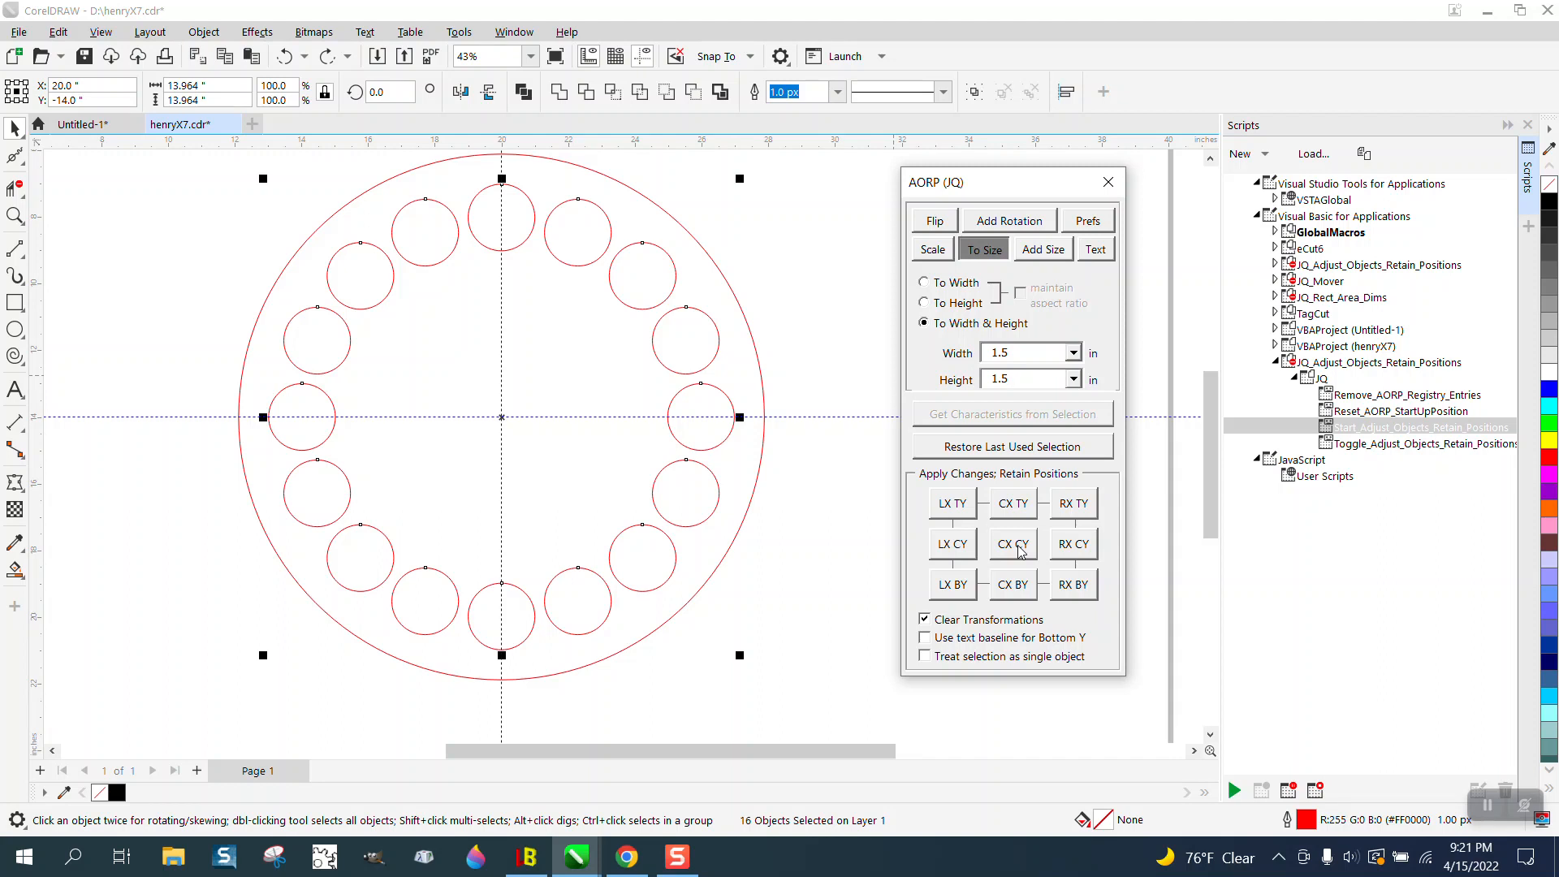
left_click(1012, 543)
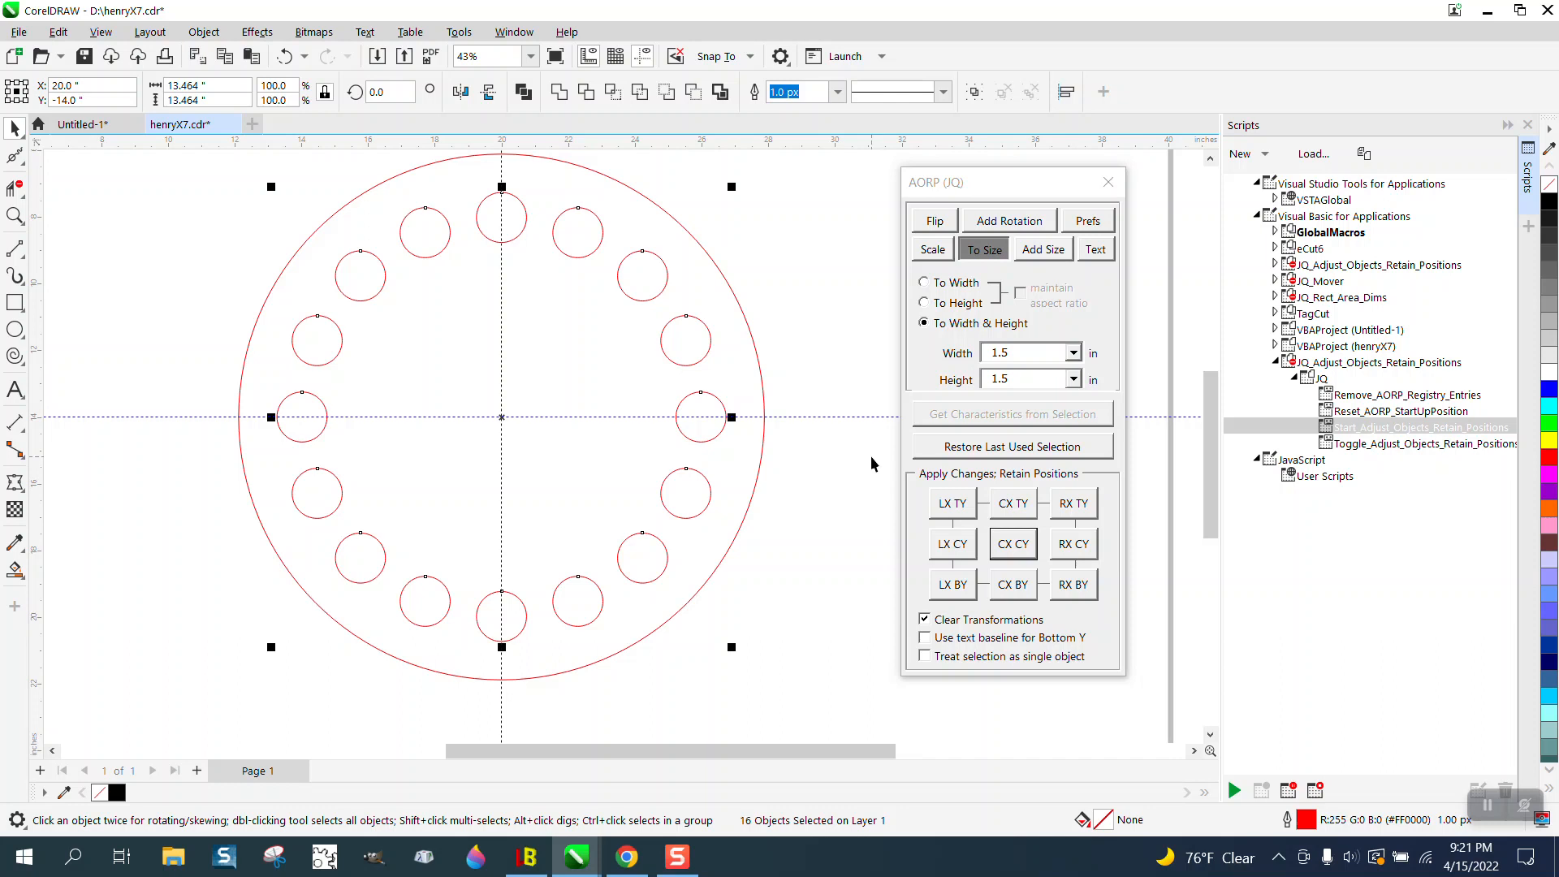
left_click(999, 352)
type("1")
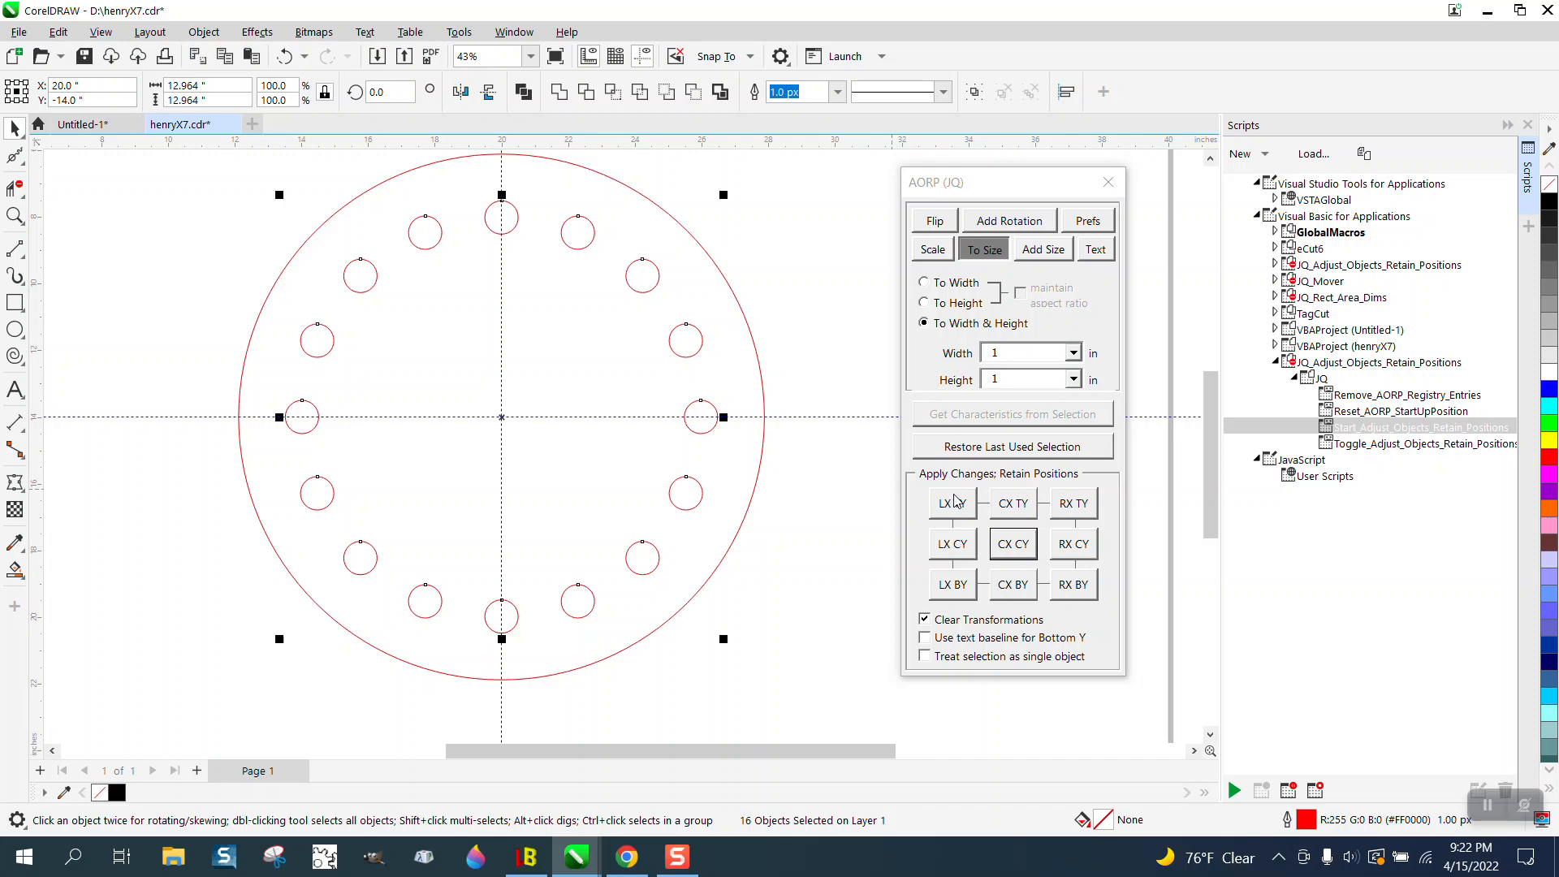
mouse_move(1075, 514)
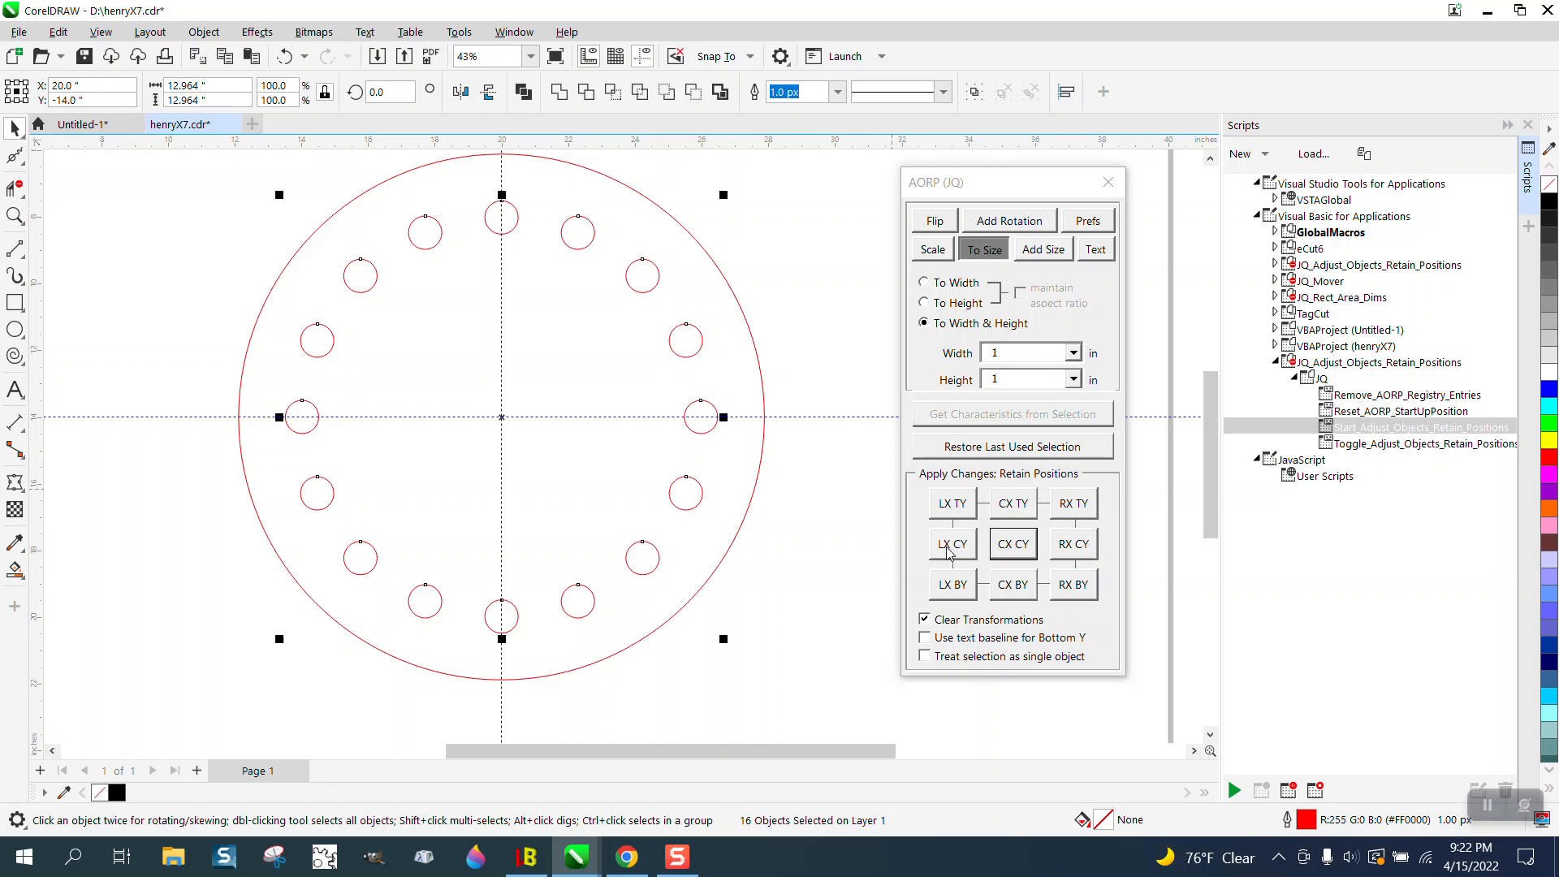
mouse_move(969, 555)
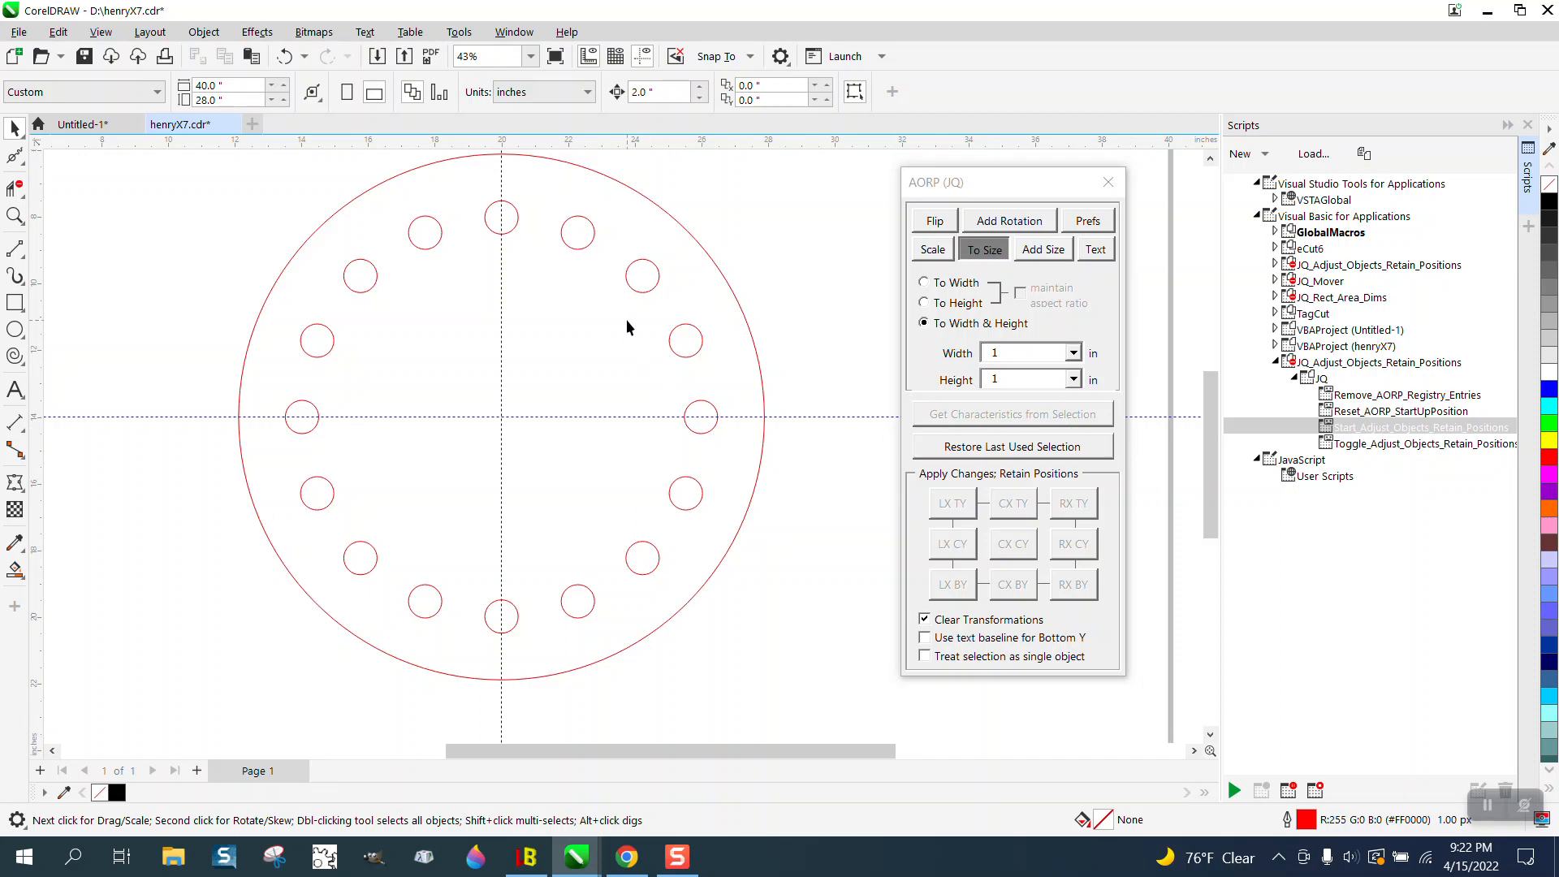
mouse_move(244, 188)
type(".25")
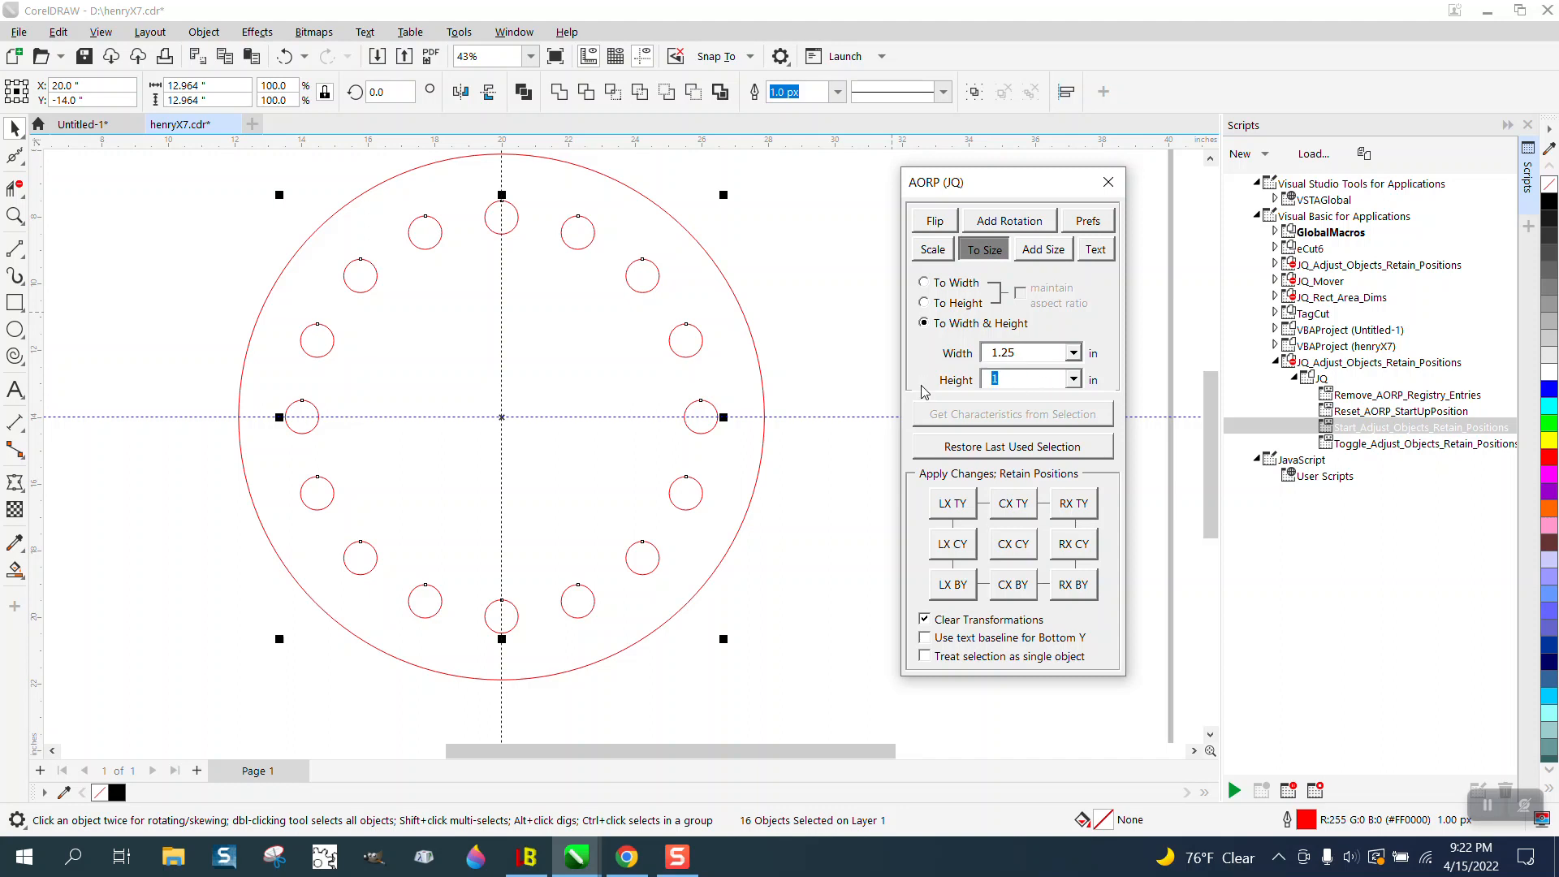
Apply the 1.25 in height with CX CY and select one circle to verify it reads 1.25 in
left_click(1012, 542)
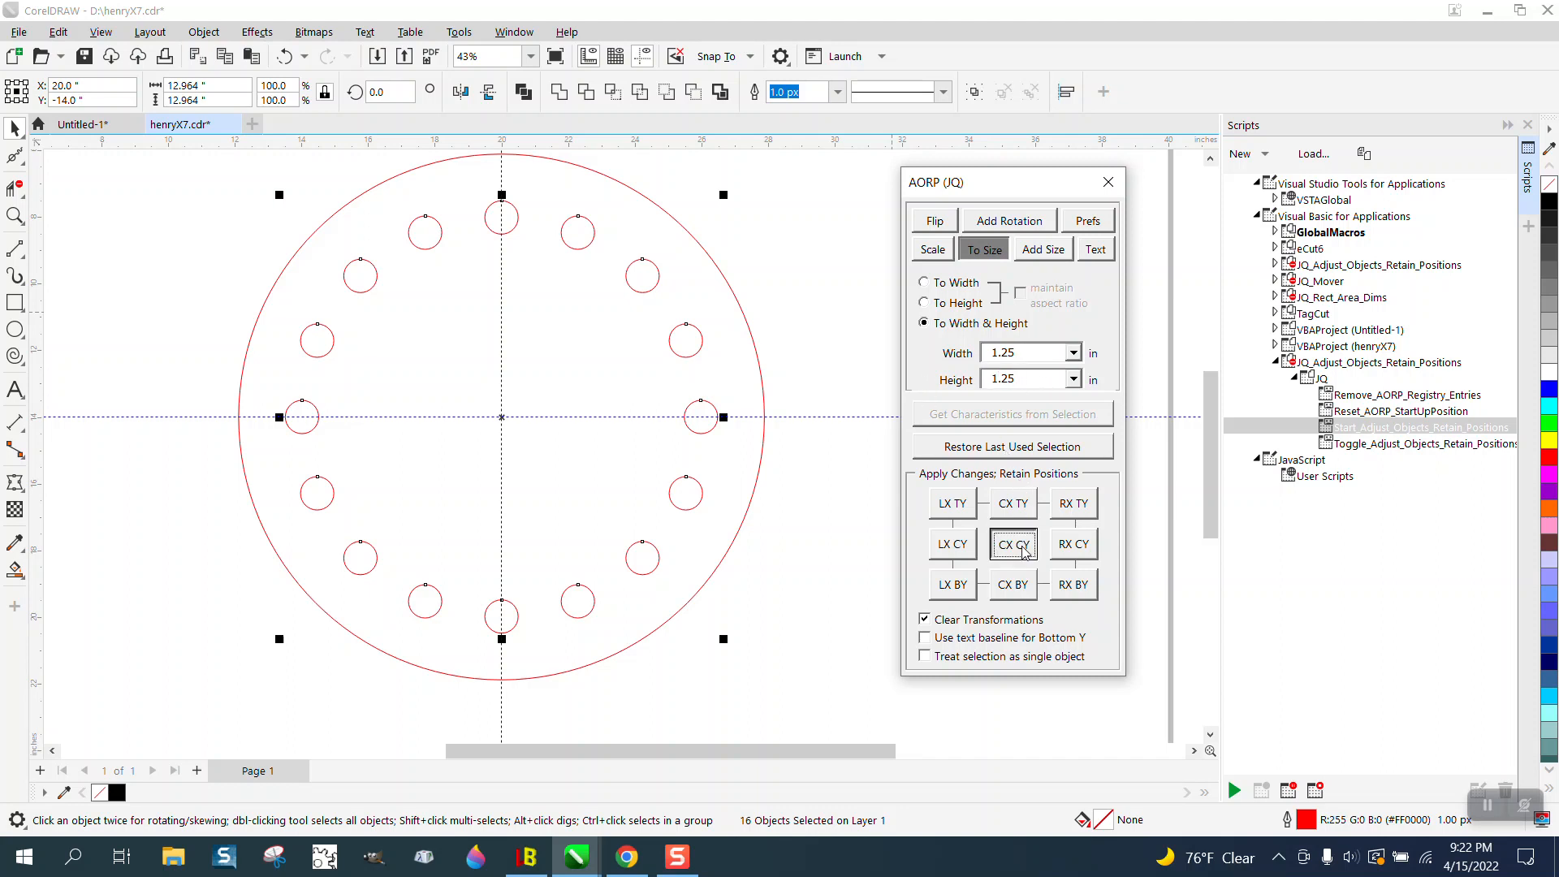
left_click(1011, 544)
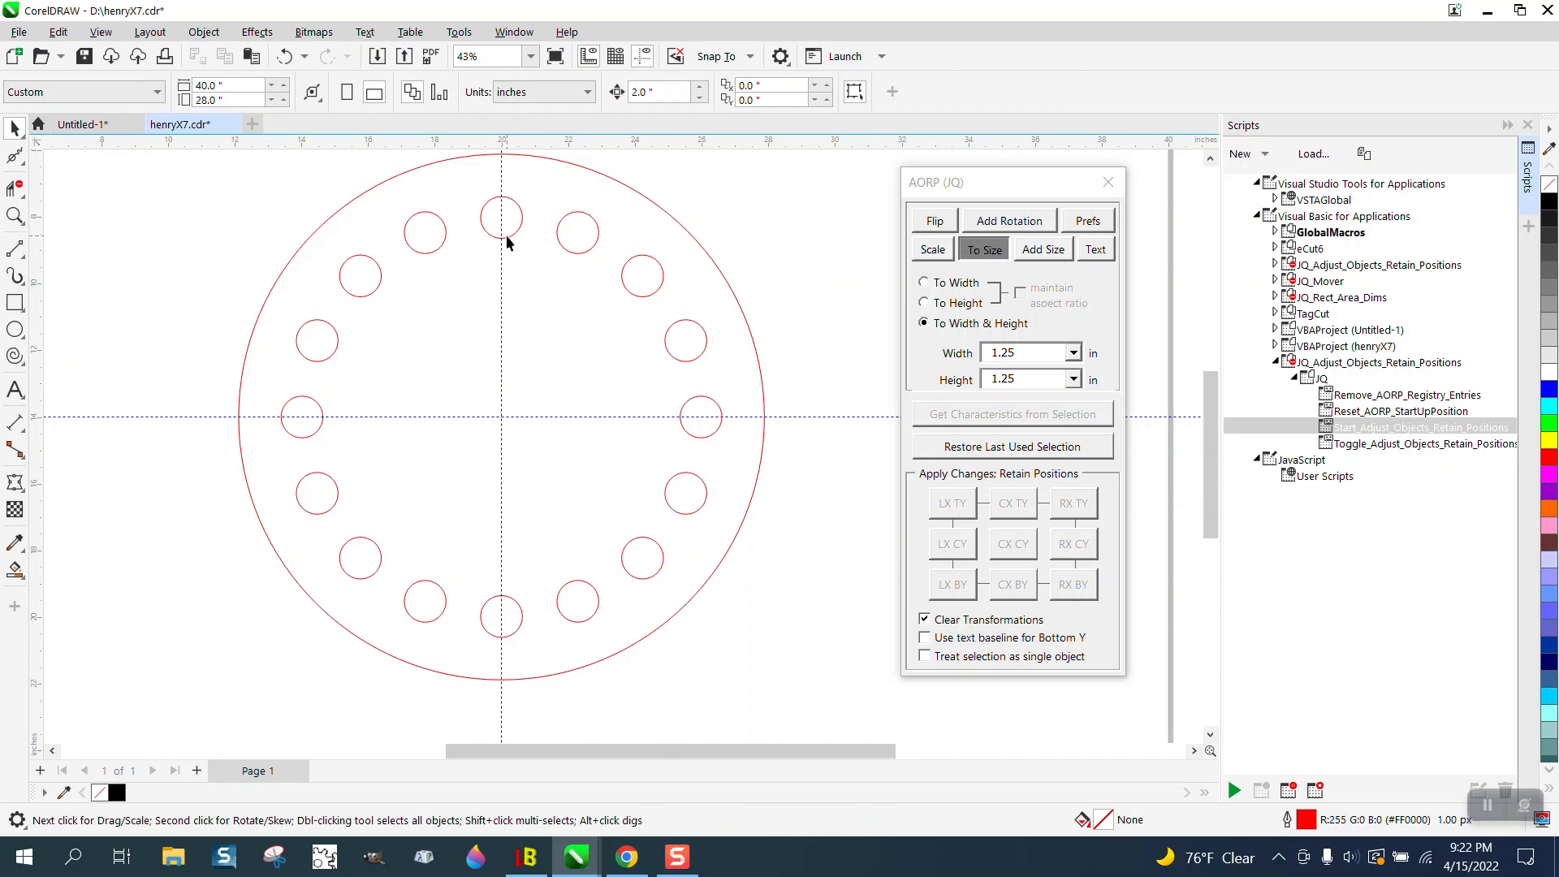
left_click(501, 218)
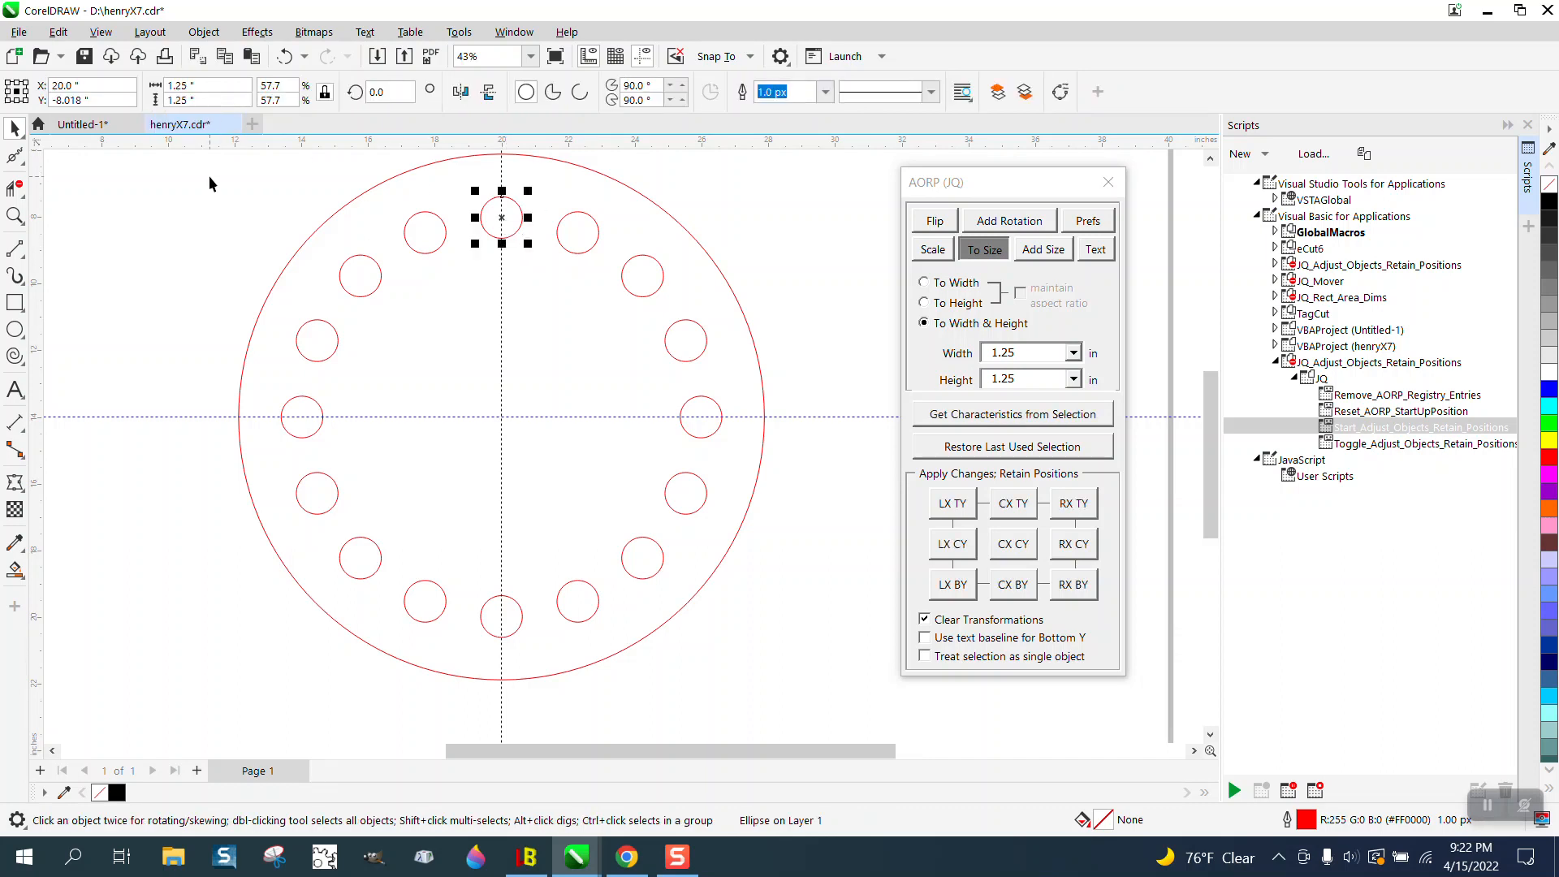
mouse_move(447, 325)
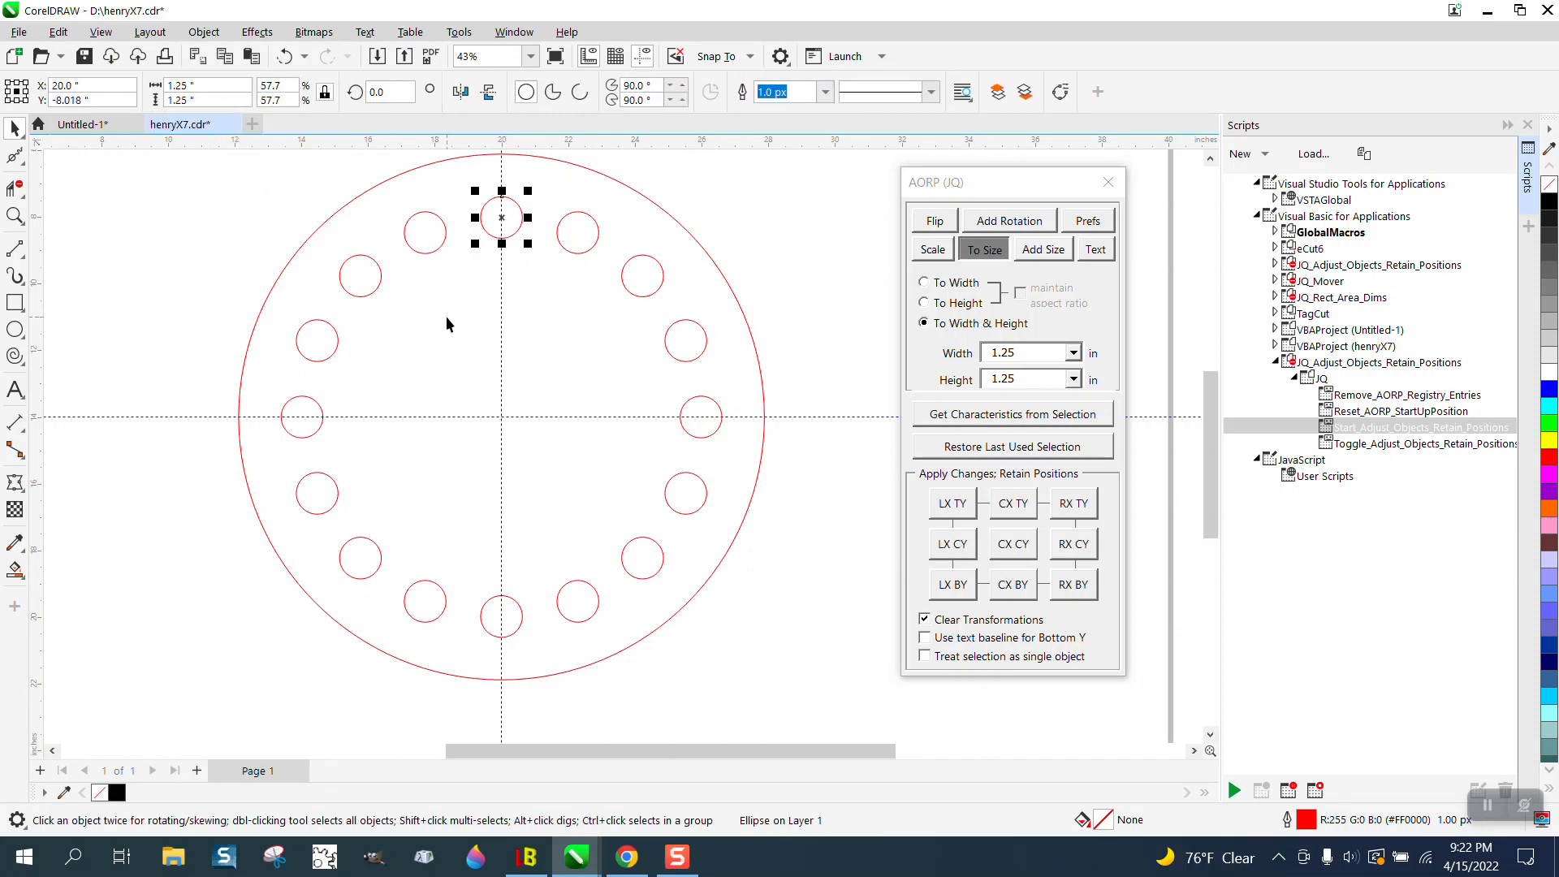